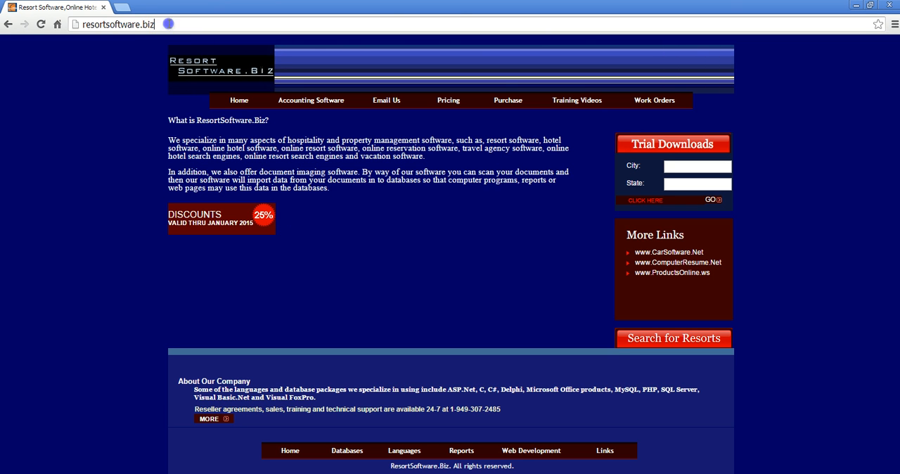
{"action": "mouse_move", "coordinate": [556, 100]}
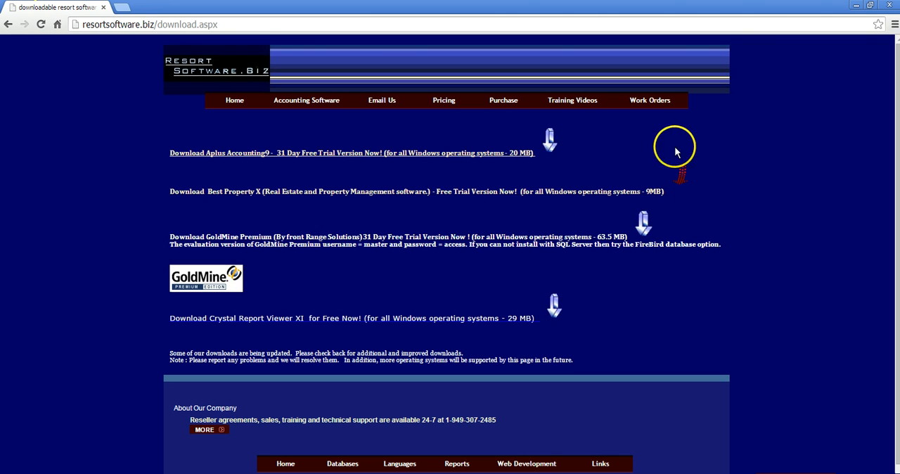
{"action": "mouse_move", "coordinate": [223, 164]}
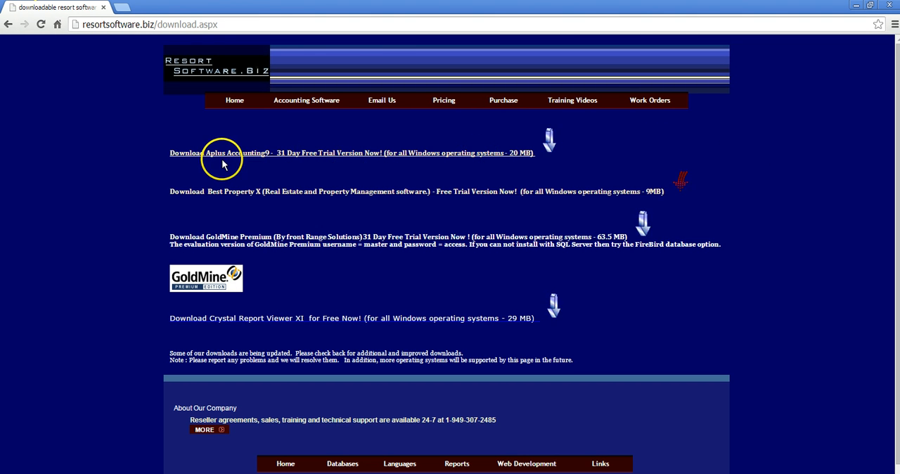
{"action": "mouse_move", "coordinate": [218, 174]}
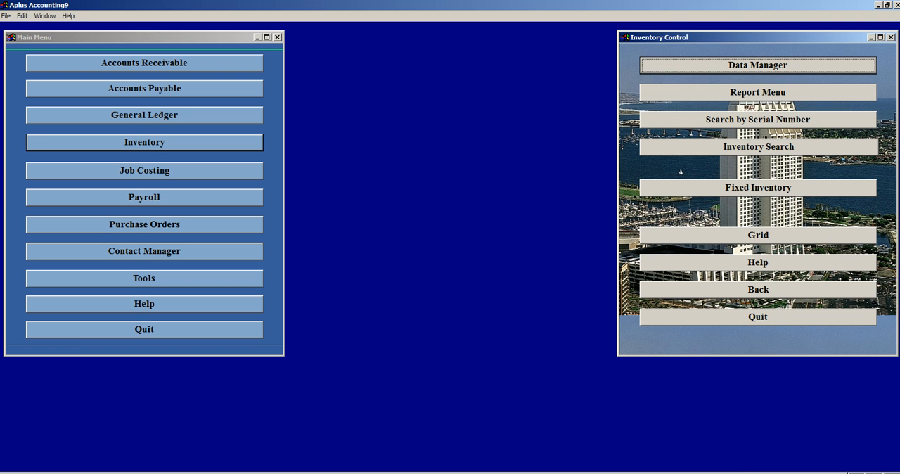
Open the Fixed Inventory menu from Inventory Control
{"action": "left_click", "coordinate": [758, 187]}
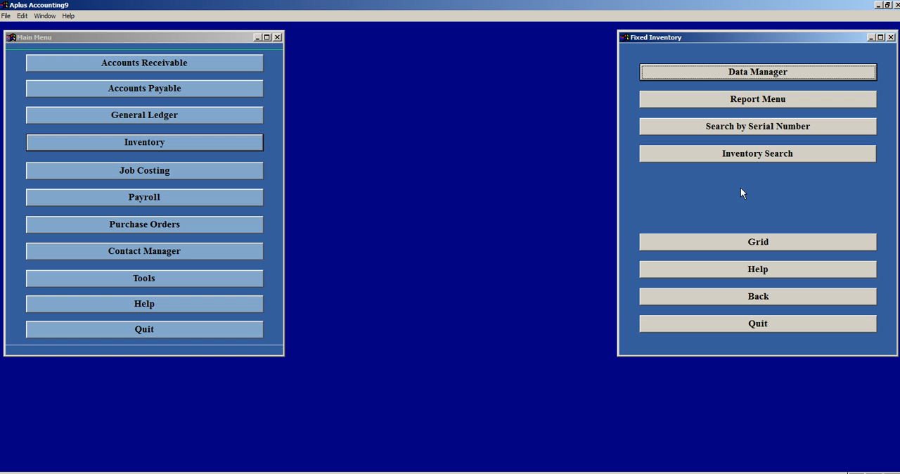
{"action": "mouse_move", "coordinate": [742, 161]}
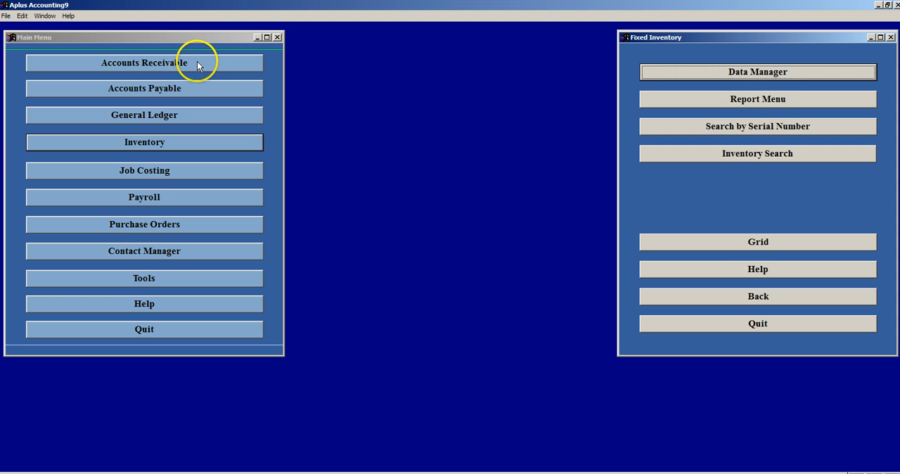
Add a new invoice for Atlas Construction via Accounts Receivable > Invoicing > Invoice
{"action": "left_click", "coordinate": [144, 62]}
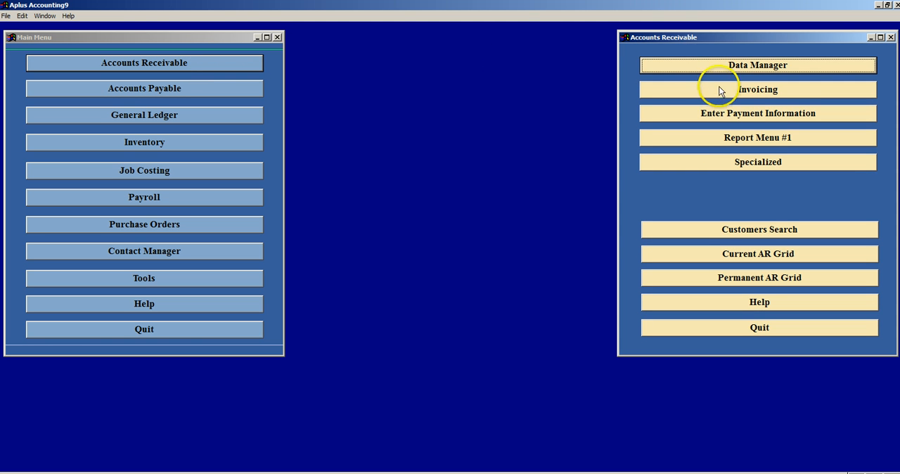
{"action": "left_click", "coordinate": [757, 89]}
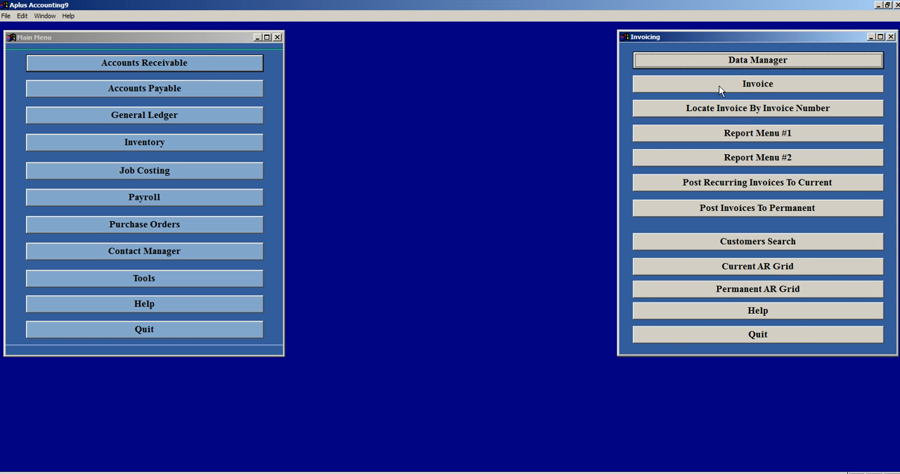
{"action": "left_click", "coordinate": [756, 83]}
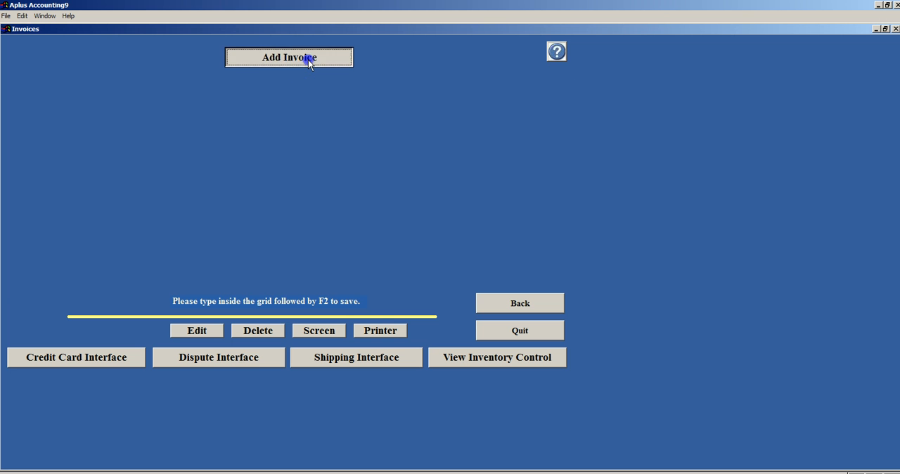
{"action": "left_click", "coordinate": [288, 57]}
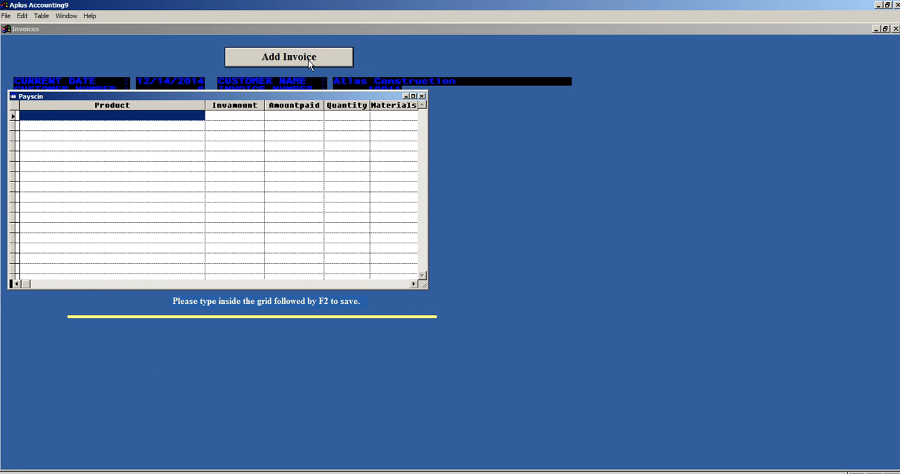
Enter a Belkin 5G line: 1000.00 amount, 500 paid, date 12/14/2014
{"action": "type", "text": "Belki"}
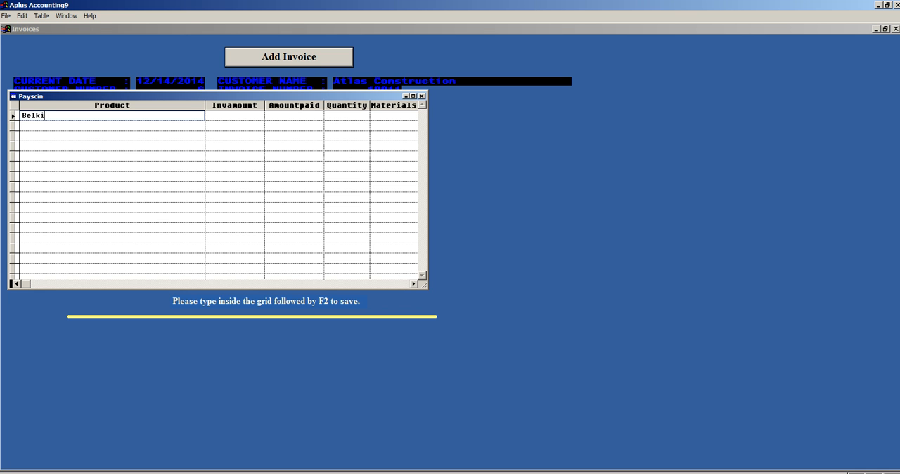
{"action": "type", "text": "n 5G"}
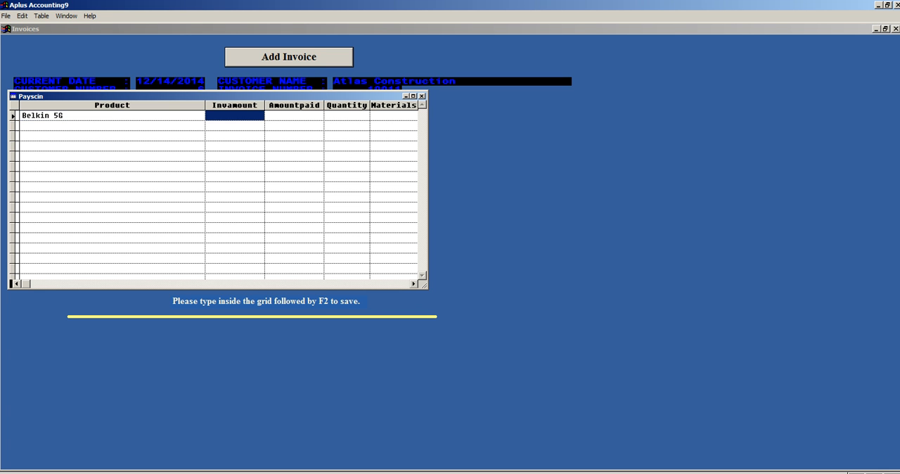
{"action": "type", "text": "1000.00"}
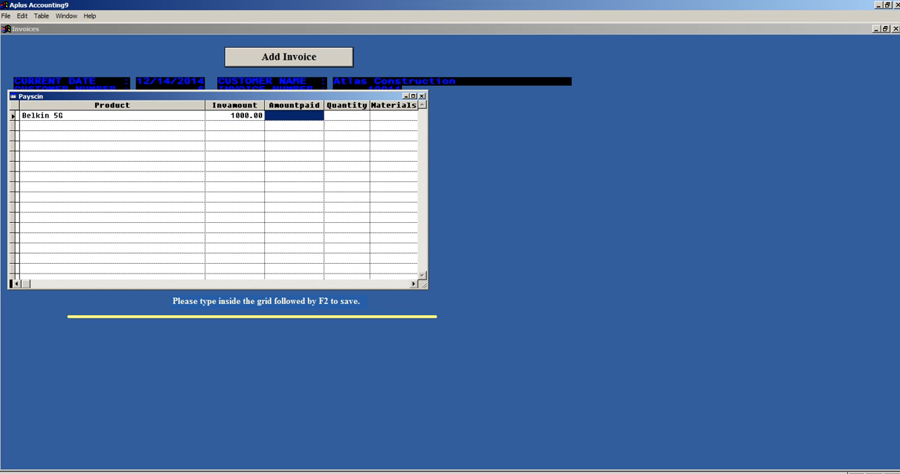
{"action": "type", "text": "500.00"}
{"action": "left_click", "coordinate": [347, 116]}
{"action": "type", "text": "10"}
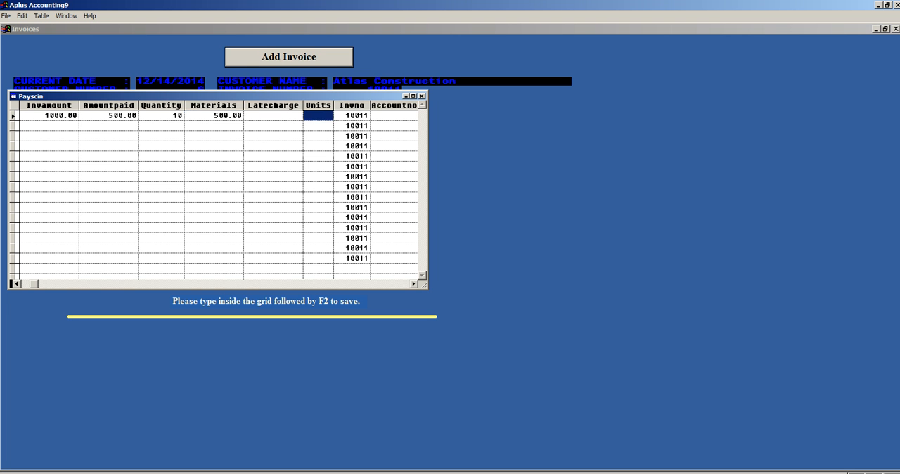
{"action": "scroll", "scroll_direction": "right", "scroll_amount": 3}
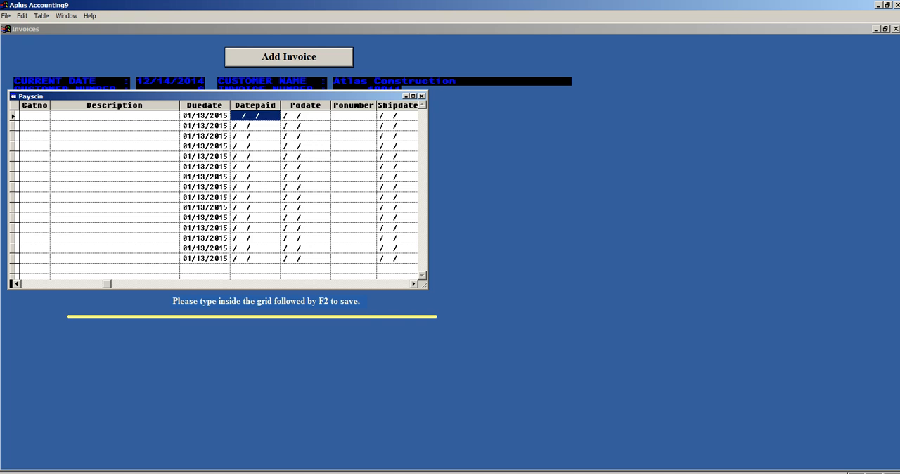
{"action": "type", "text": "12/14/2014"}
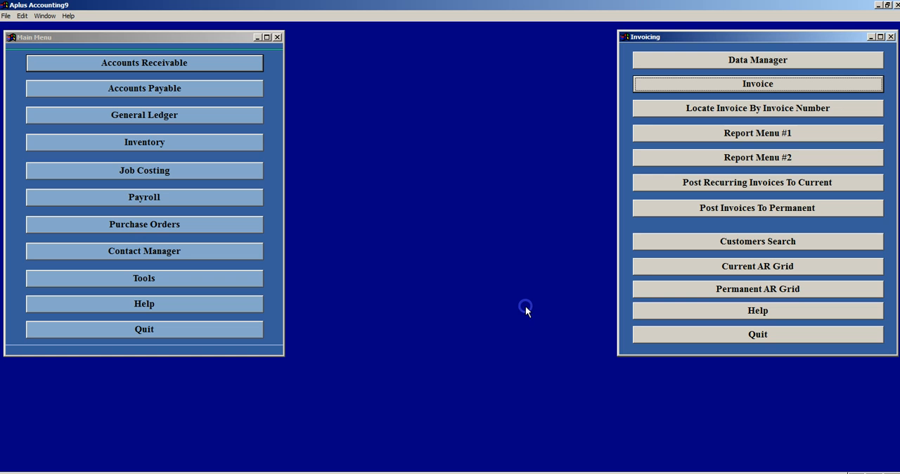
{"action": "mouse_move", "coordinate": [732, 214]}
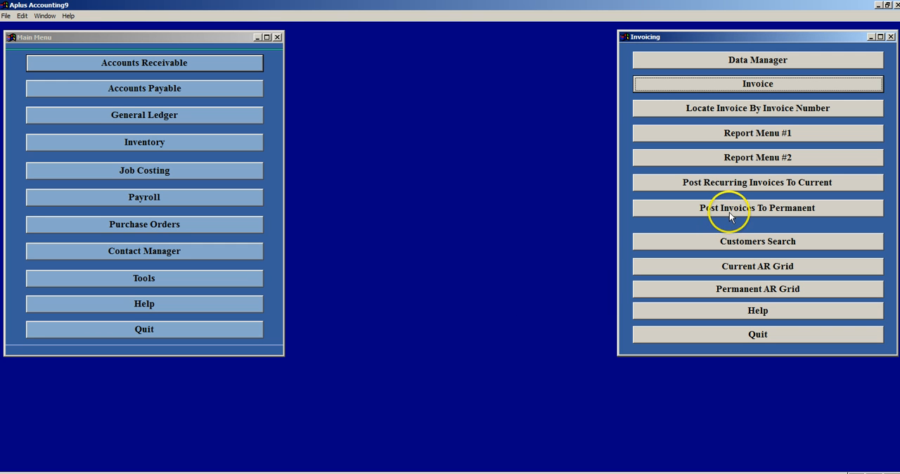
Post current invoices to permanent, confirm Yes, and close the report preview
{"action": "left_click", "coordinate": [758, 207]}
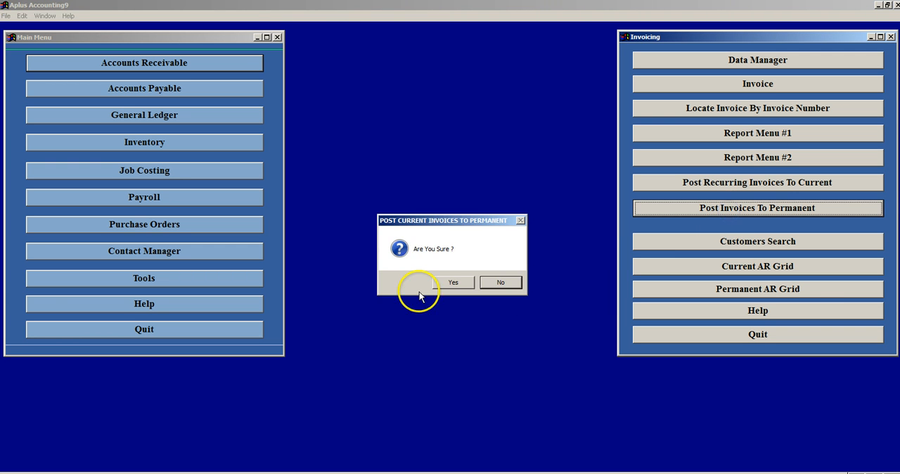
{"action": "left_click", "coordinate": [453, 282]}
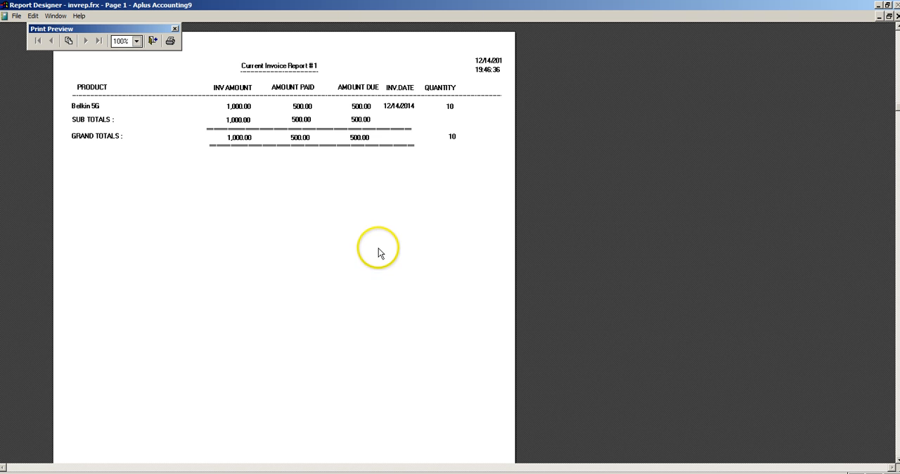
{"action": "mouse_move", "coordinate": [446, 104]}
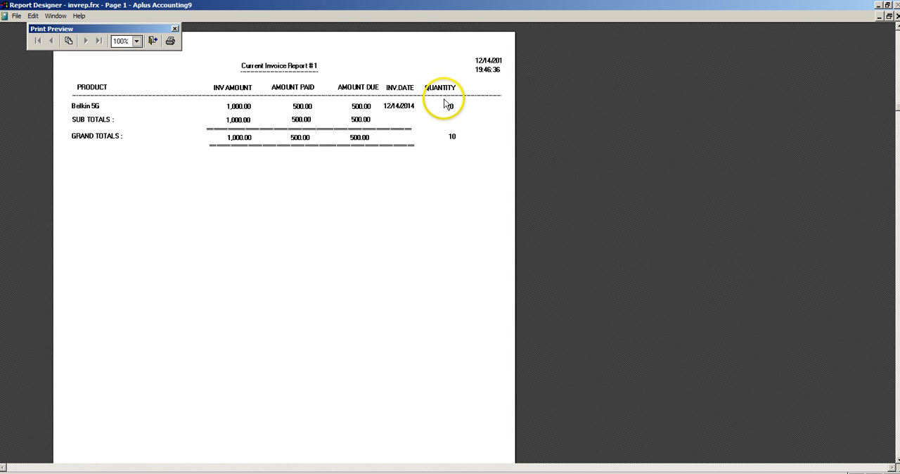
{"action": "mouse_move", "coordinate": [470, 121]}
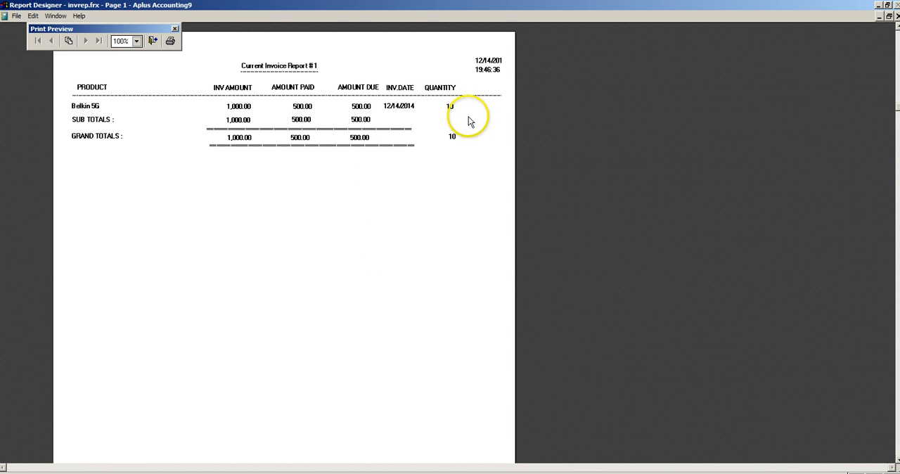
{"action": "left_click", "coordinate": [174, 29]}
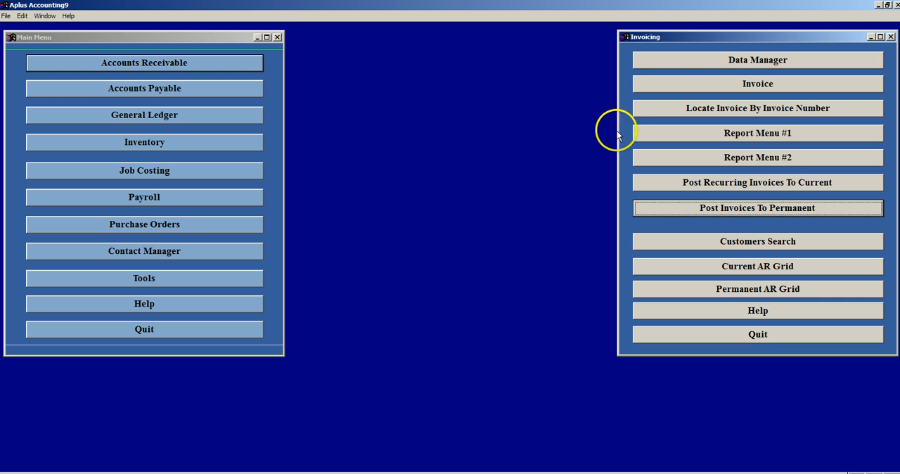
{"action": "mouse_move", "coordinate": [677, 148]}
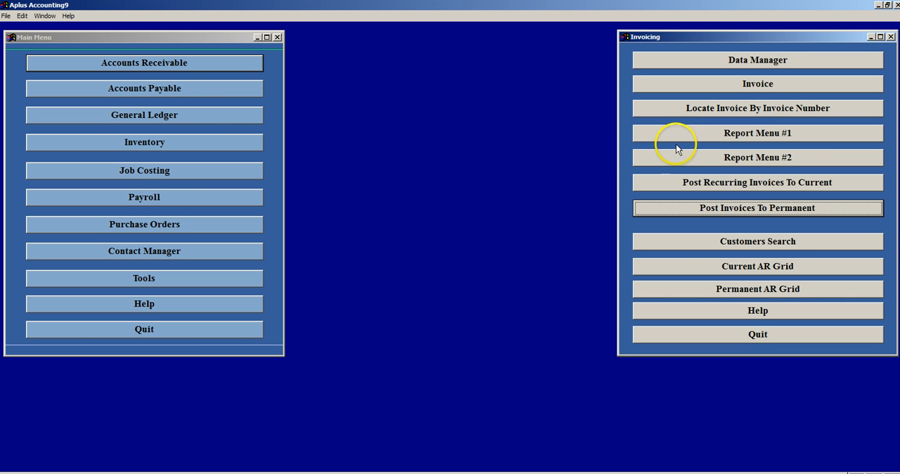
Open the Inventory Control Search grid from the Inventory Control menu
{"action": "left_click", "coordinate": [144, 143]}
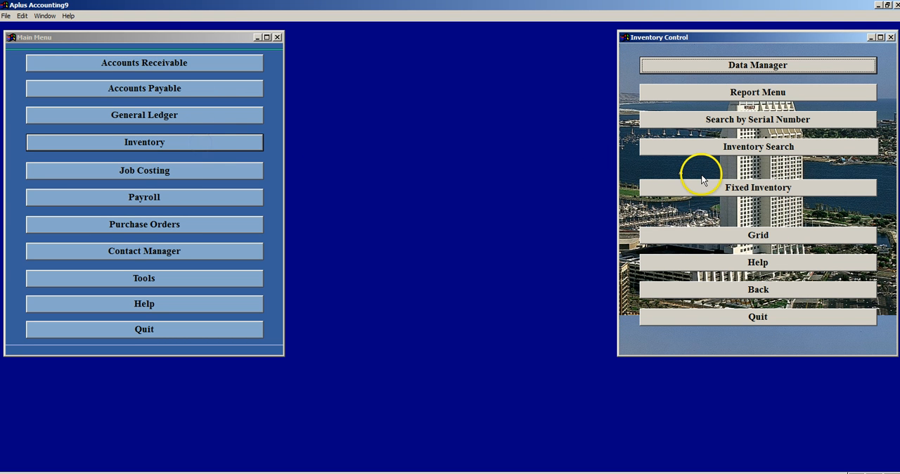
{"action": "mouse_move", "coordinate": [719, 235]}
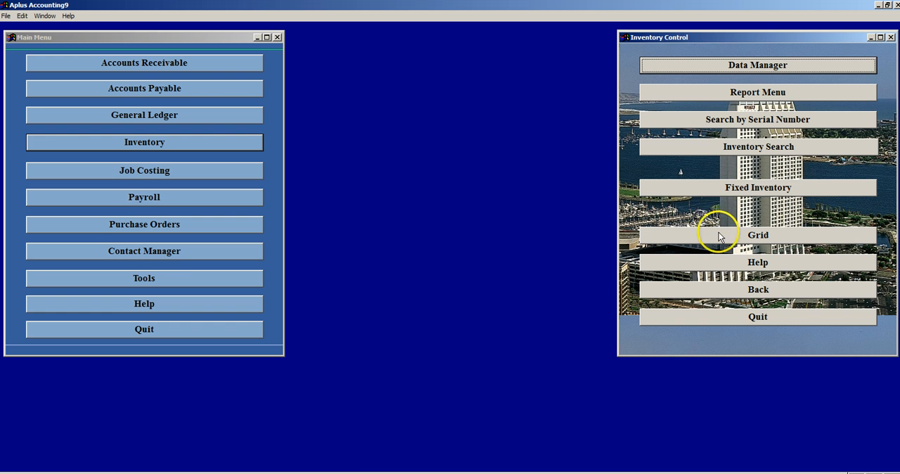
{"action": "left_click", "coordinate": [758, 235]}
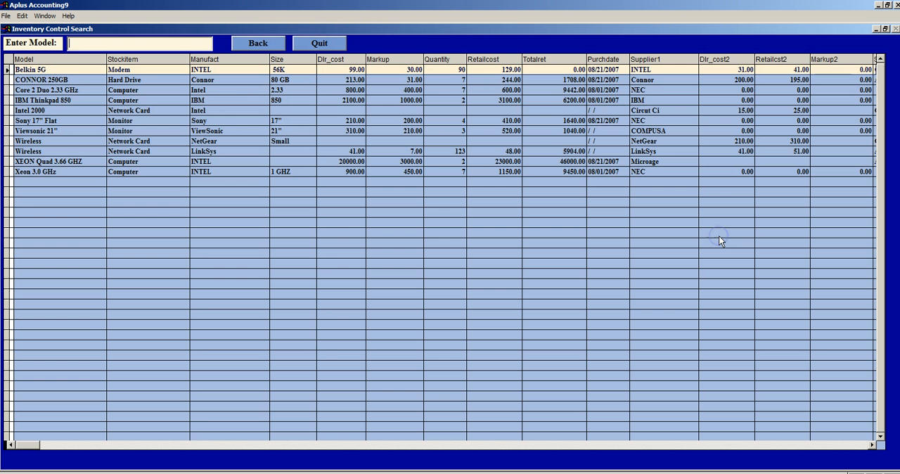
{"action": "left_click", "coordinate": [30, 69]}
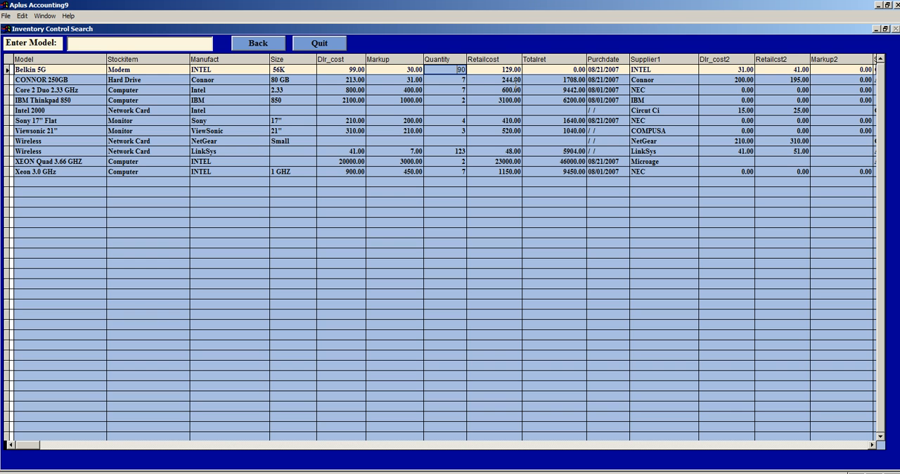
{"action": "mouse_move", "coordinate": [283, 58]}
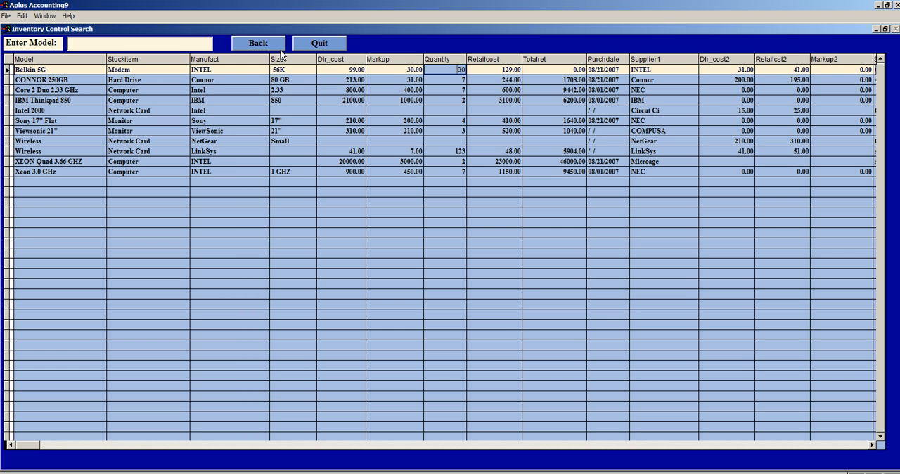
Return to Inventory Control and open the Data Manager
{"action": "left_click", "coordinate": [258, 43]}
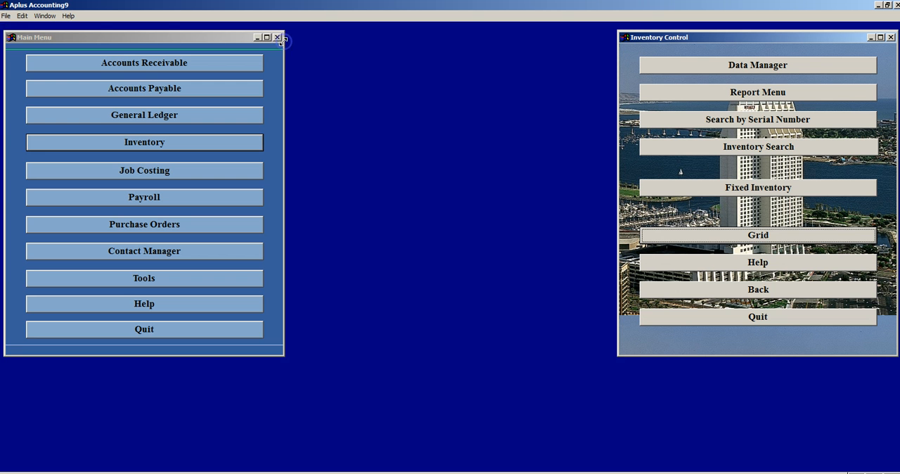
{"action": "mouse_move", "coordinate": [742, 132]}
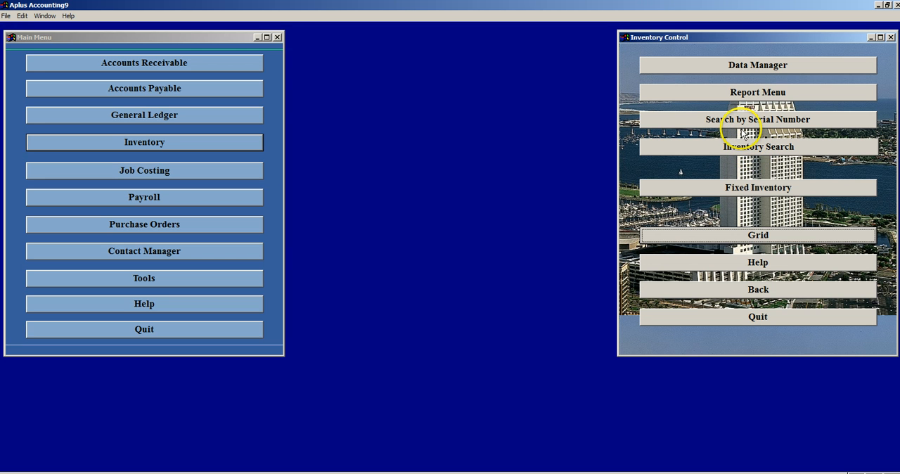
{"action": "mouse_move", "coordinate": [742, 132]}
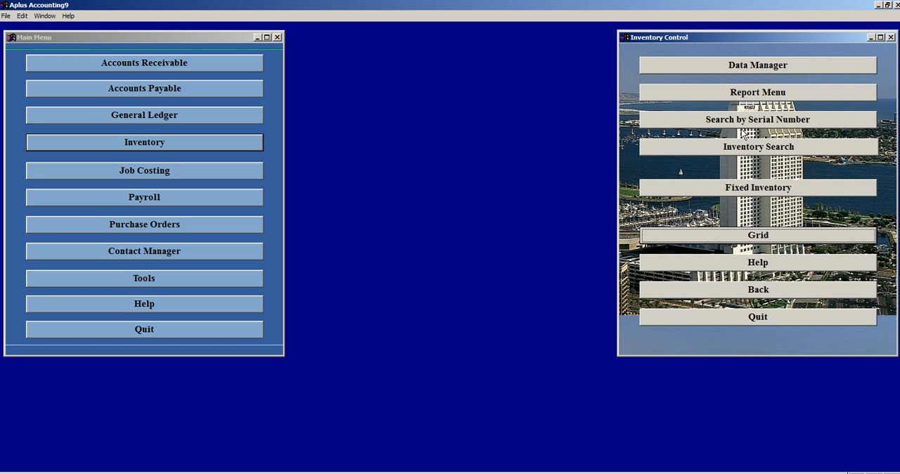
{"action": "mouse_move", "coordinate": [734, 76]}
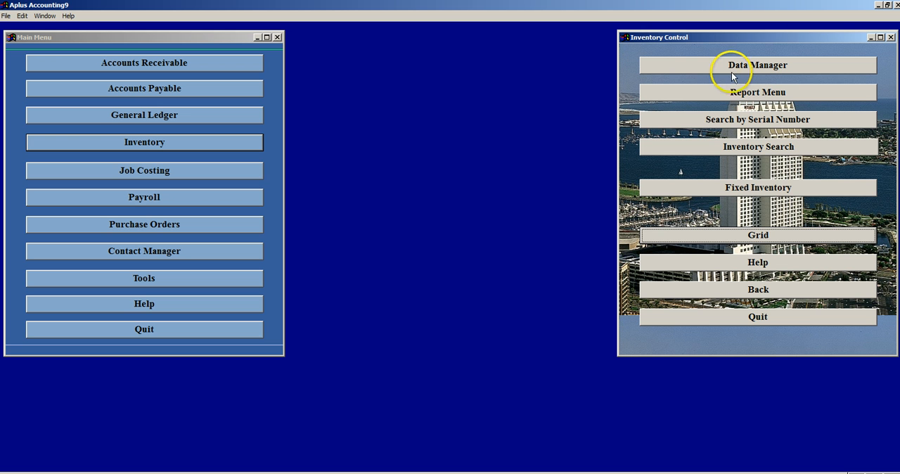
{"action": "mouse_move", "coordinate": [734, 74]}
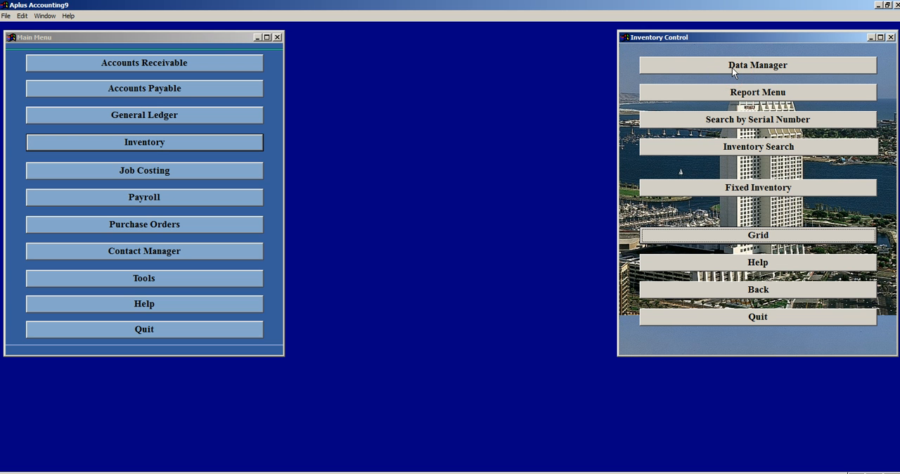
{"action": "left_click", "coordinate": [757, 64]}
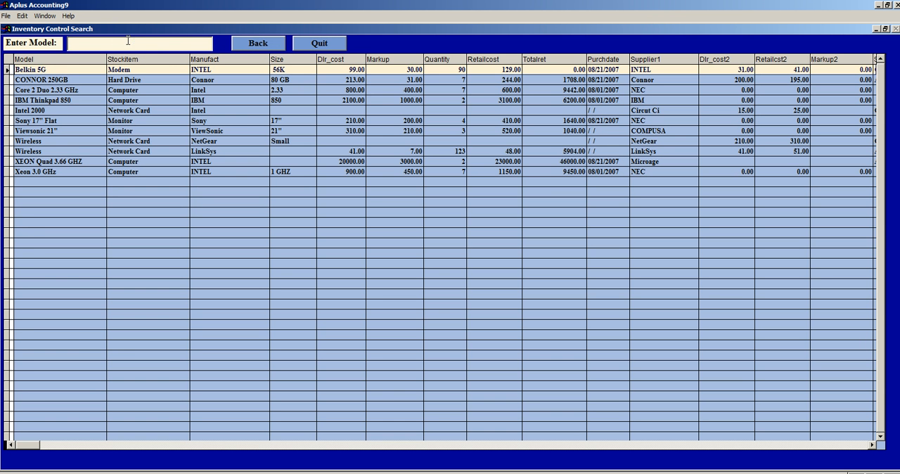
Search the model list for 'IBM' to find the IBM Thinkpad 850 record
{"action": "type", "text": "IB"}
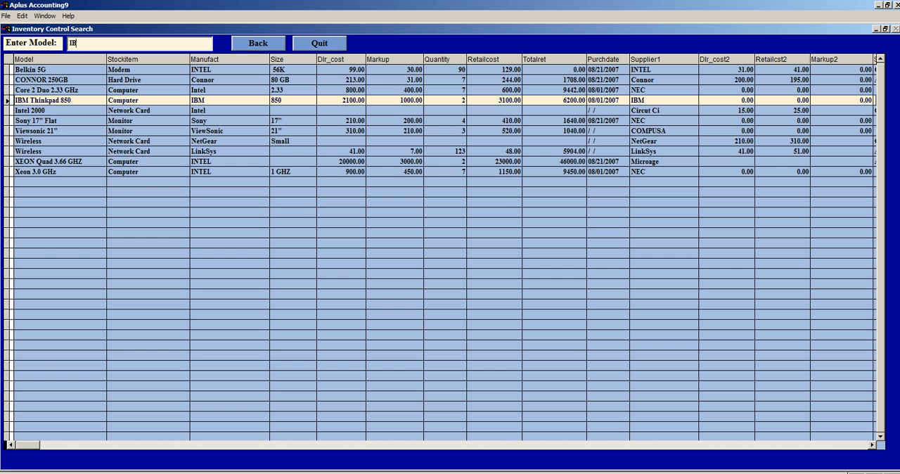
{"action": "type", "text": "M"}
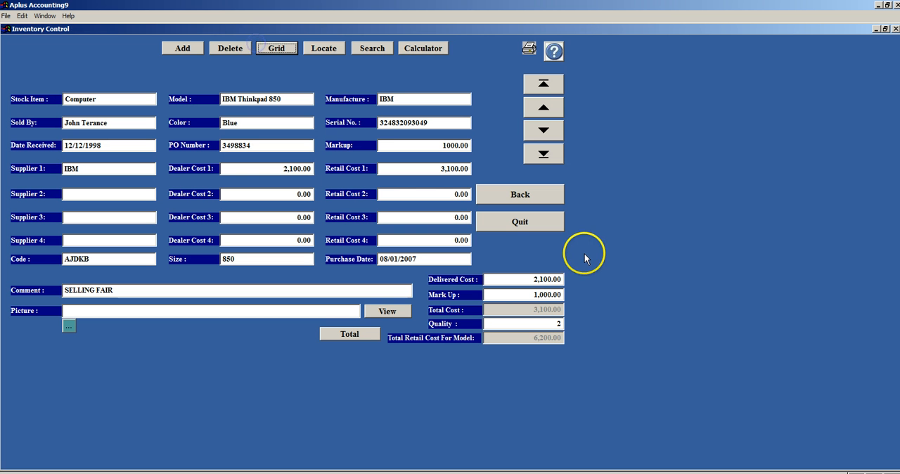
{"action": "mouse_move", "coordinate": [581, 236]}
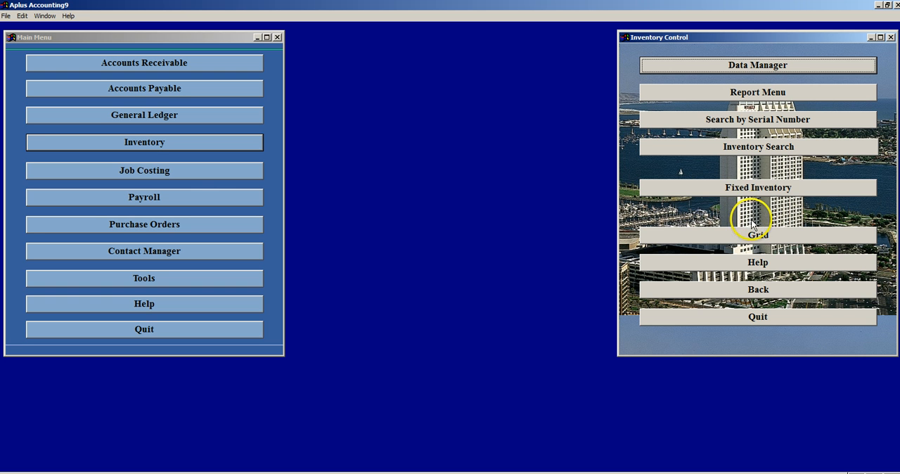
{"action": "mouse_move", "coordinate": [745, 236]}
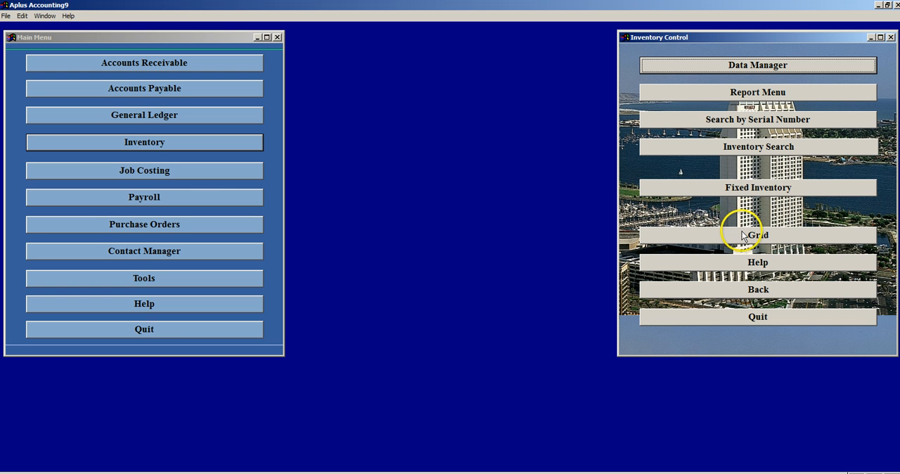
{"action": "mouse_move", "coordinate": [722, 216]}
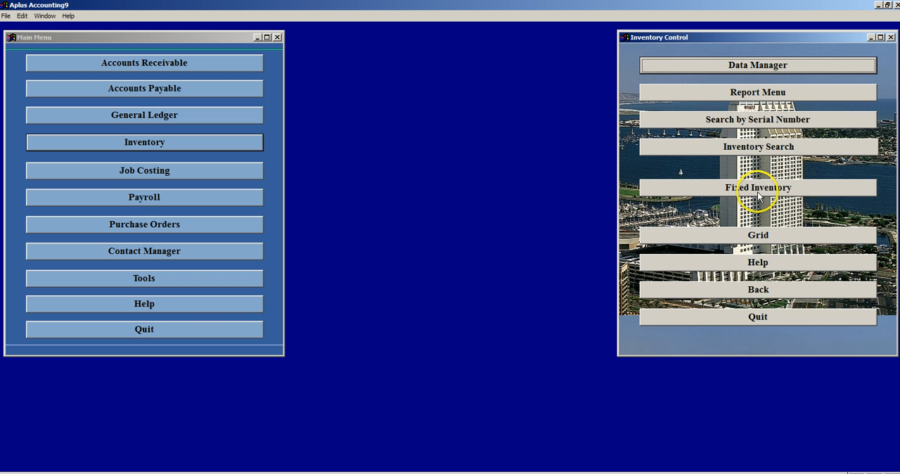
{"action": "mouse_move", "coordinate": [758, 197]}
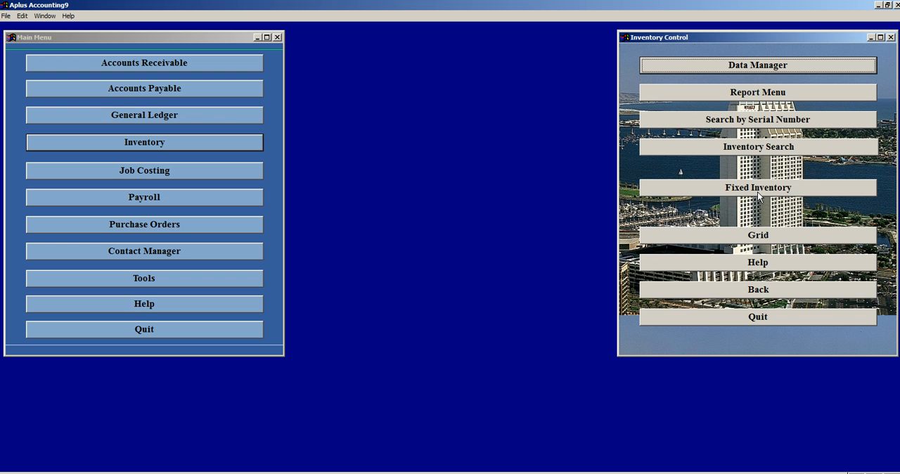
Open the text-mode Inventory Search from Inventory Control
{"action": "left_click", "coordinate": [757, 146]}
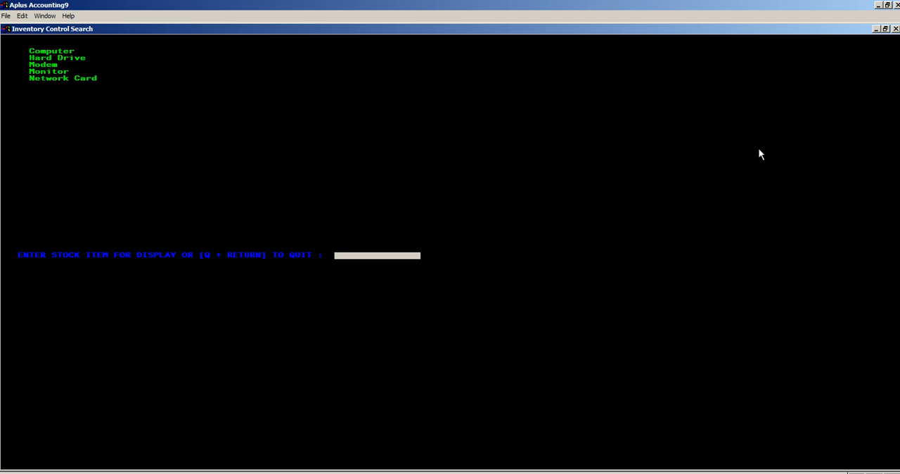
Search 'comput' to list Computer stock items, then enter q to quit
{"action": "type", "text": "comput"}
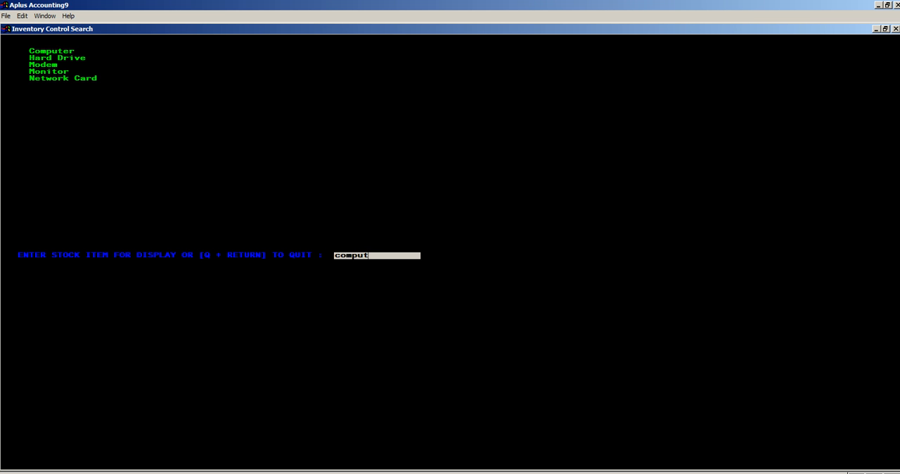
{"action": "key", "text": "Return"}
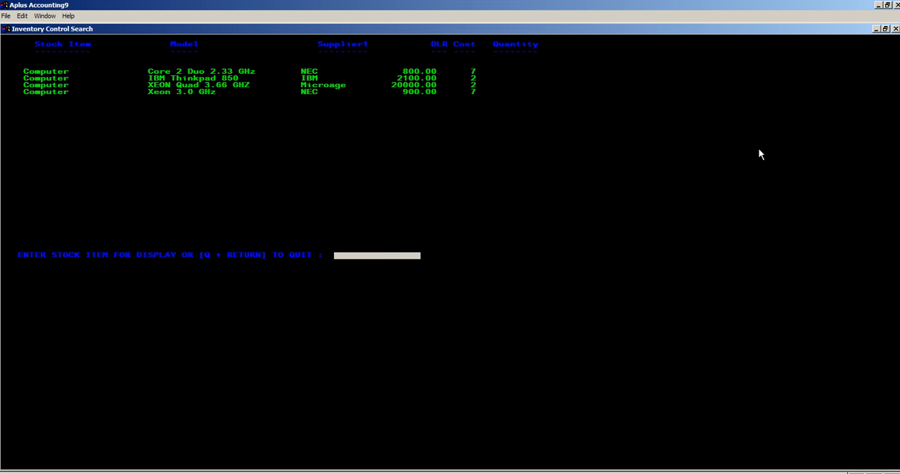
{"action": "type", "text": "q"}
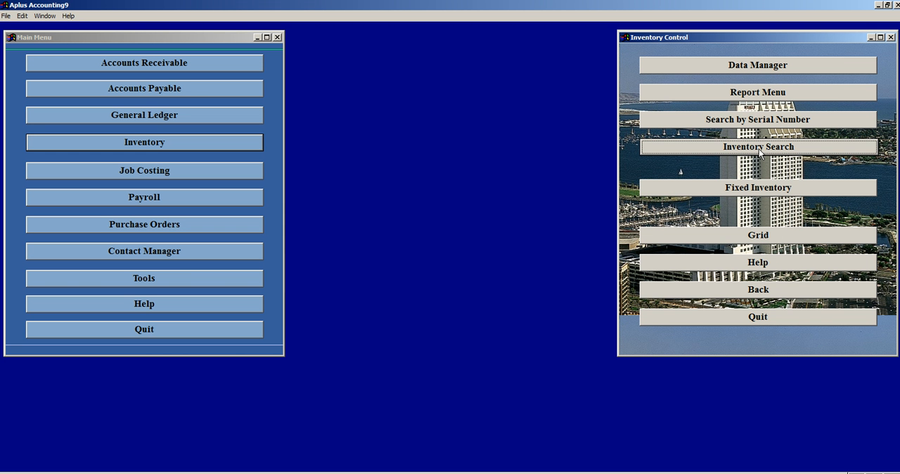
{"action": "mouse_move", "coordinate": [789, 262]}
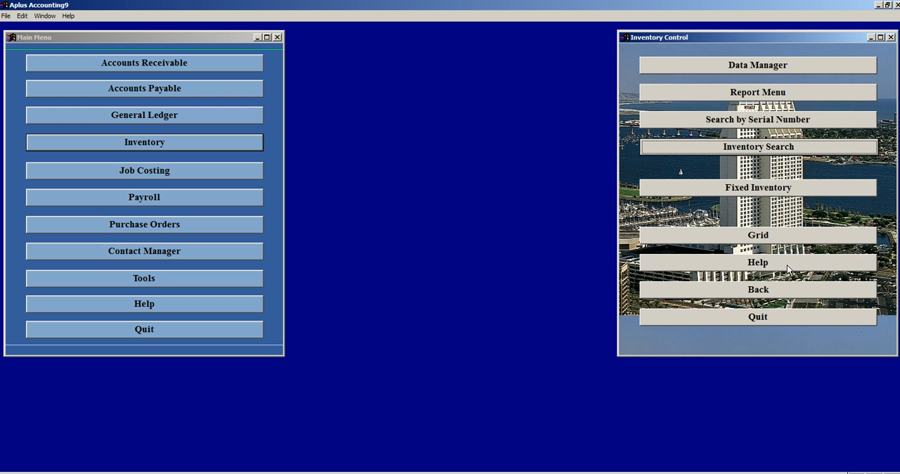
Open Inventory Help, then open the MANUAL.DOC user manual in WordPad
{"action": "left_click", "coordinate": [758, 261]}
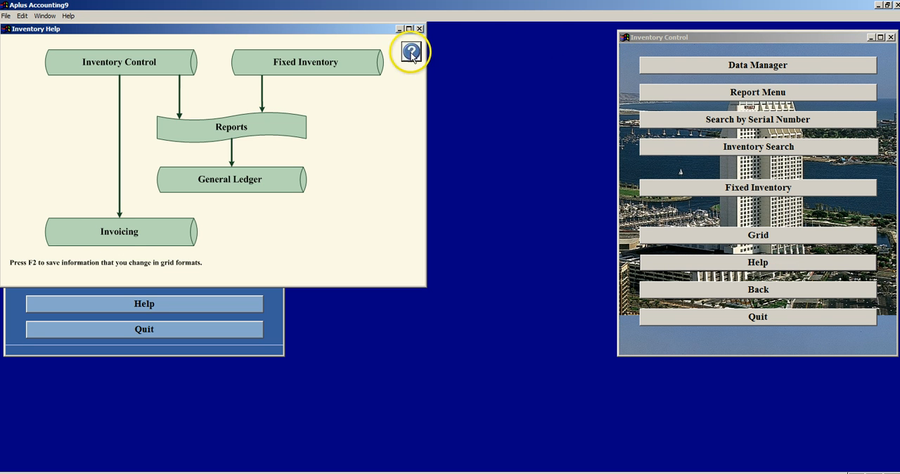
{"action": "left_click", "coordinate": [411, 52]}
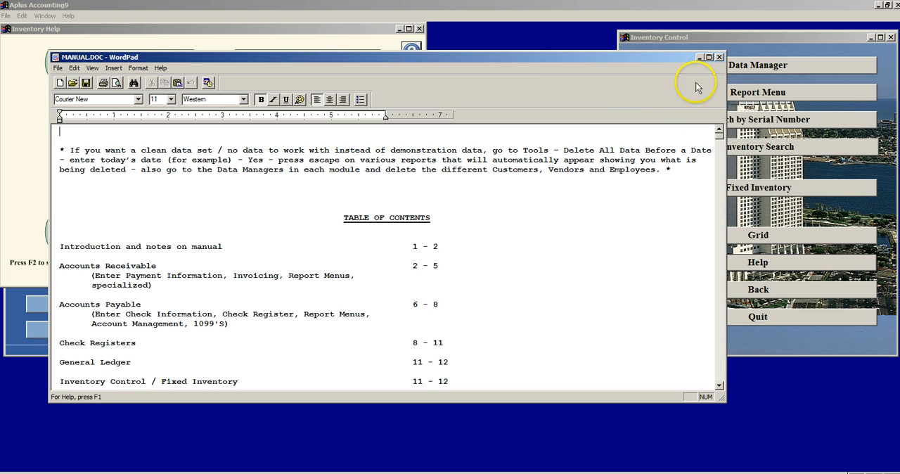